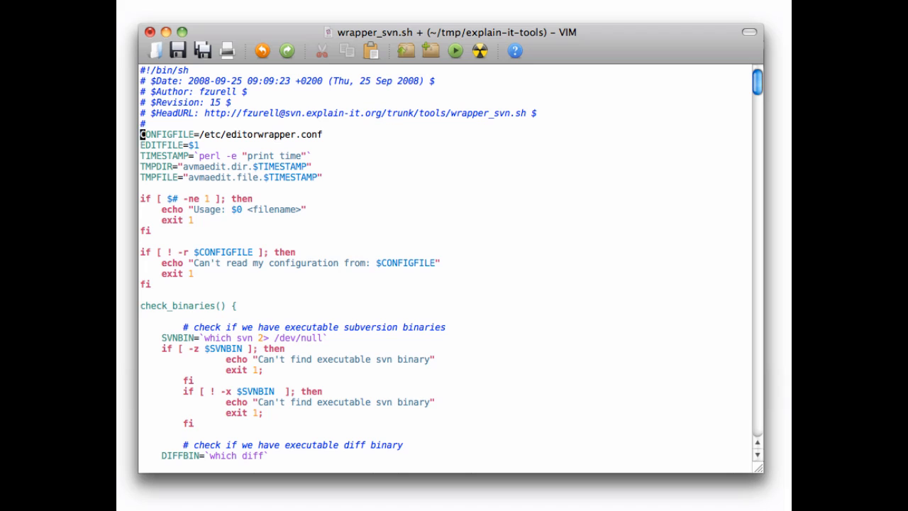
Switch from MacVim to TextMate, where wrapper_svn.sh is open with Bash highlighting.
{"action": "key", "text": "cmd+tab"}
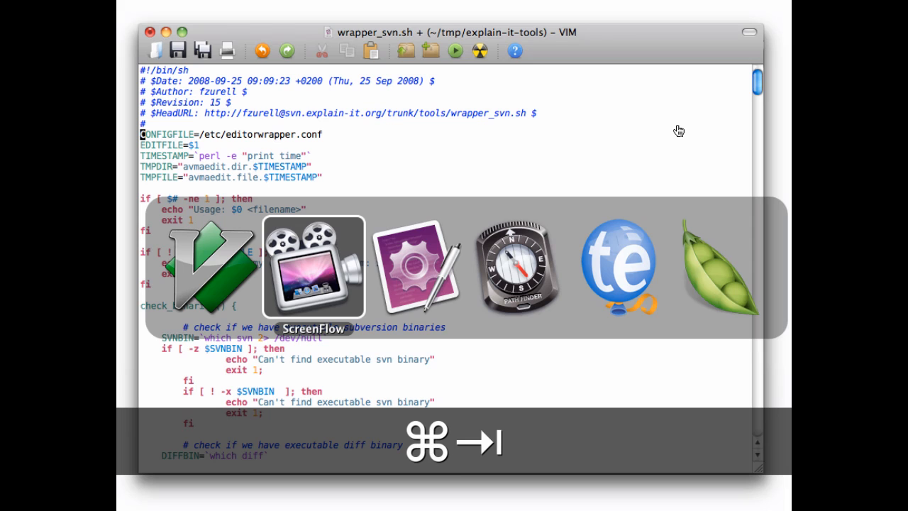
{"action": "key", "text": "cmd+Tab"}
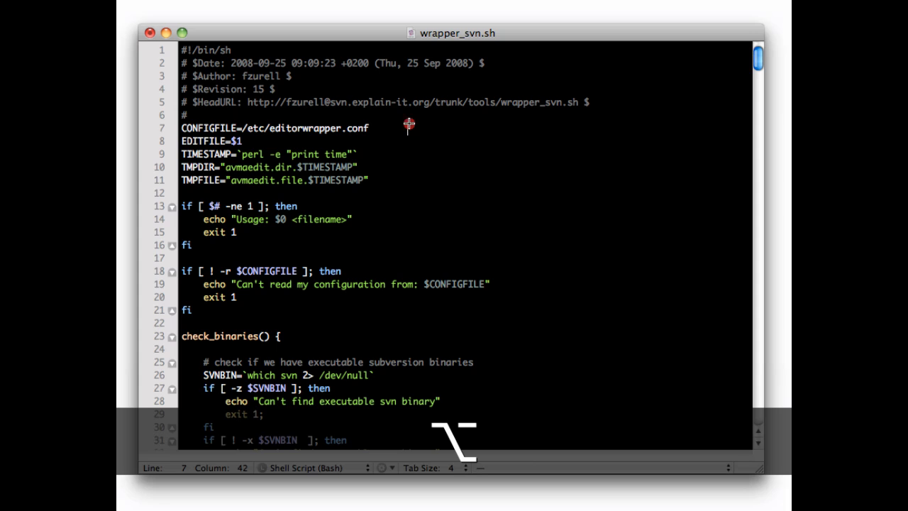
Column-select beyond the ends of lines 7–11 to add aligned ####, then return to MacVim.
{"action": "left_click_drag", "start_coordinate": [408, 125], "coordinate": [417, 181]}
{"action": "type", "text": "       ####"}
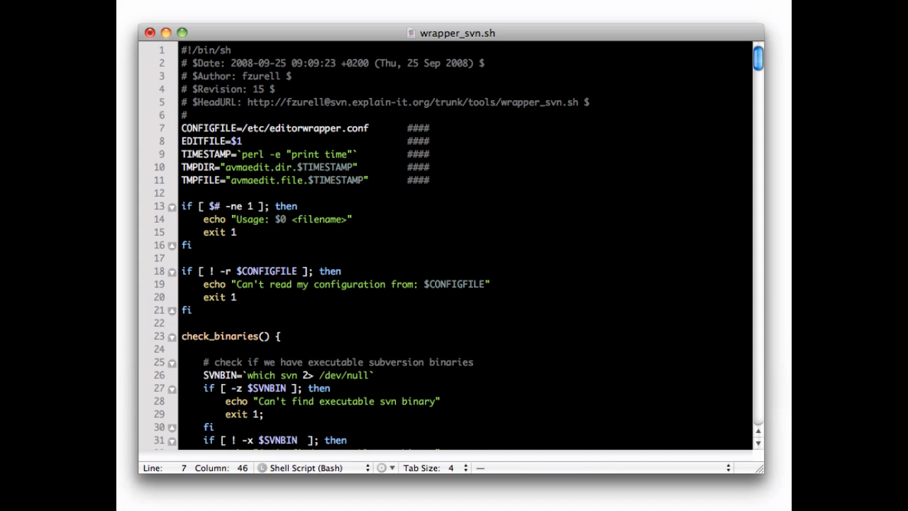
{"action": "key", "text": "cmd+tab"}
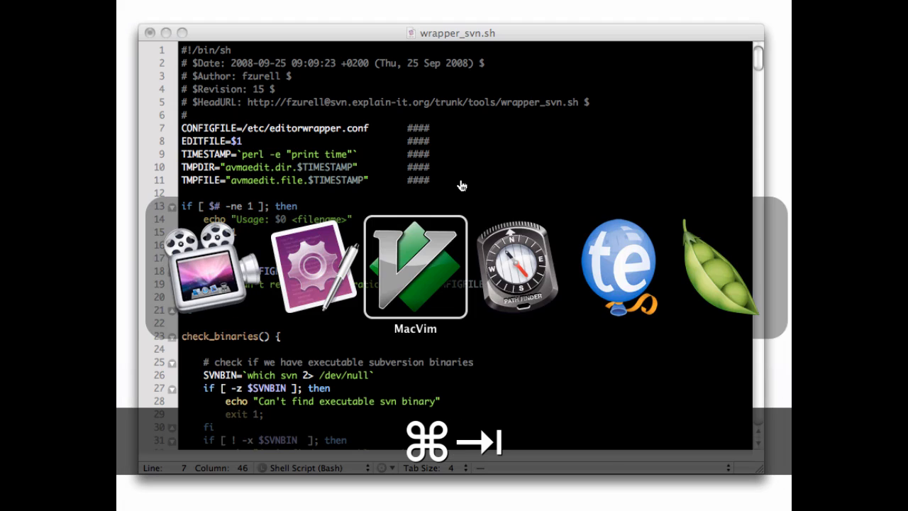